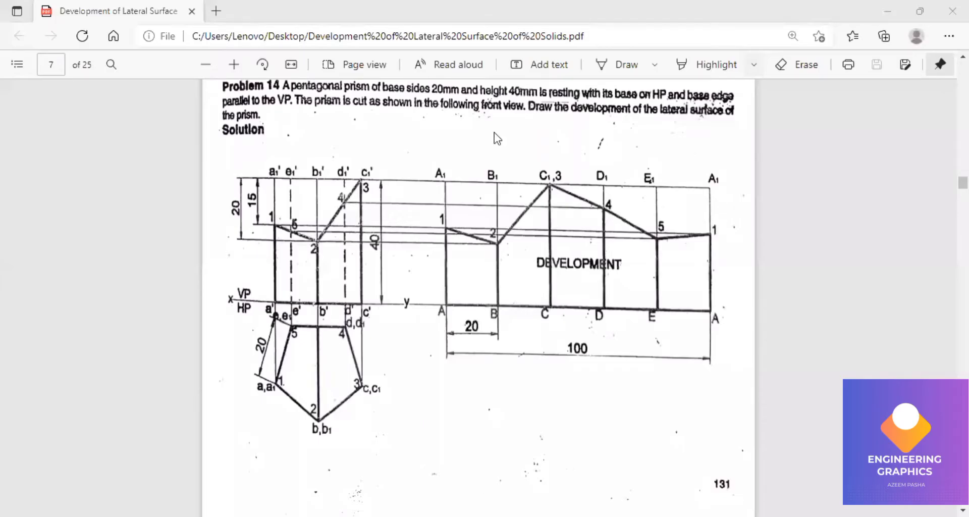
mouse_move(487, 104)
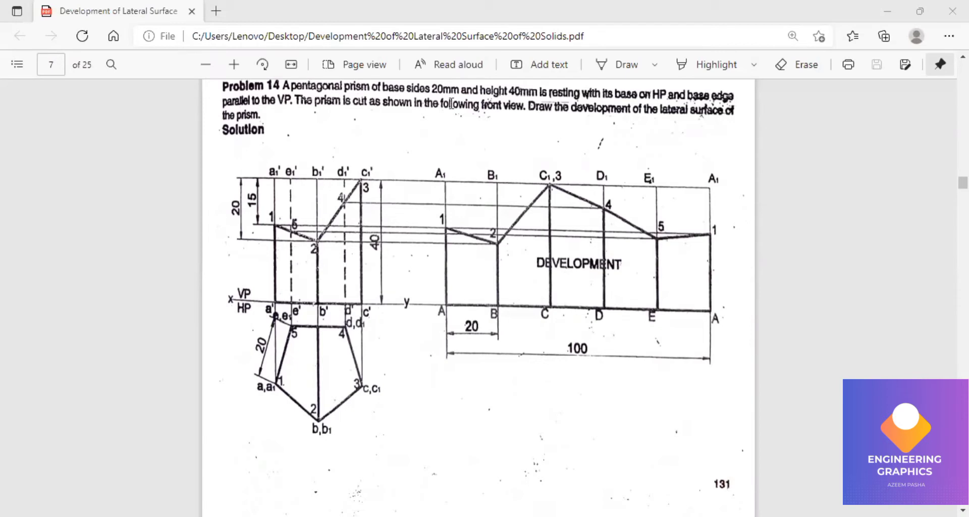
mouse_move(561, 113)
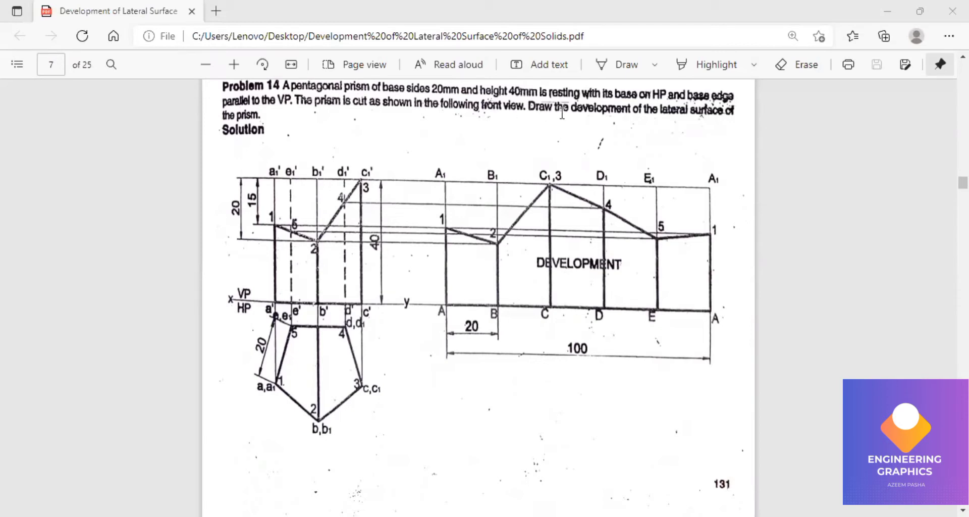
mouse_move(261, 137)
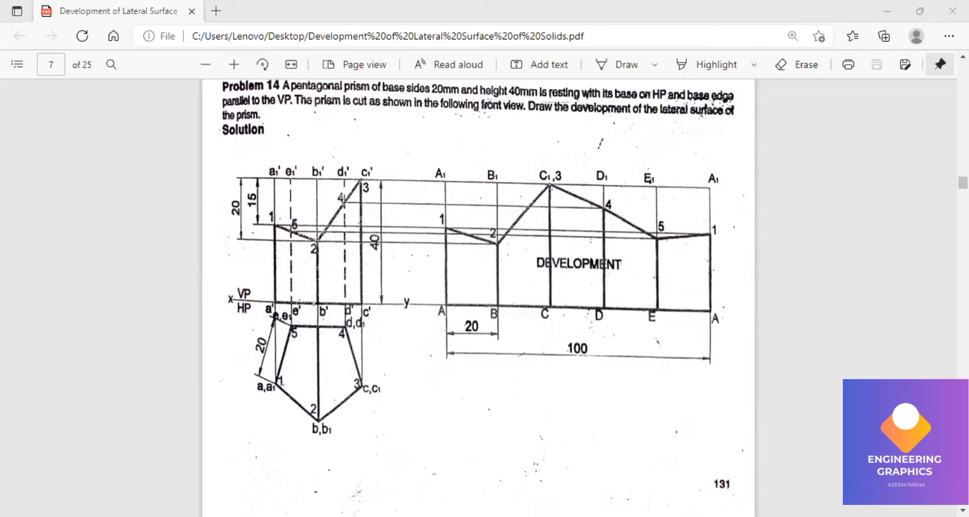
mouse_move(405, 305)
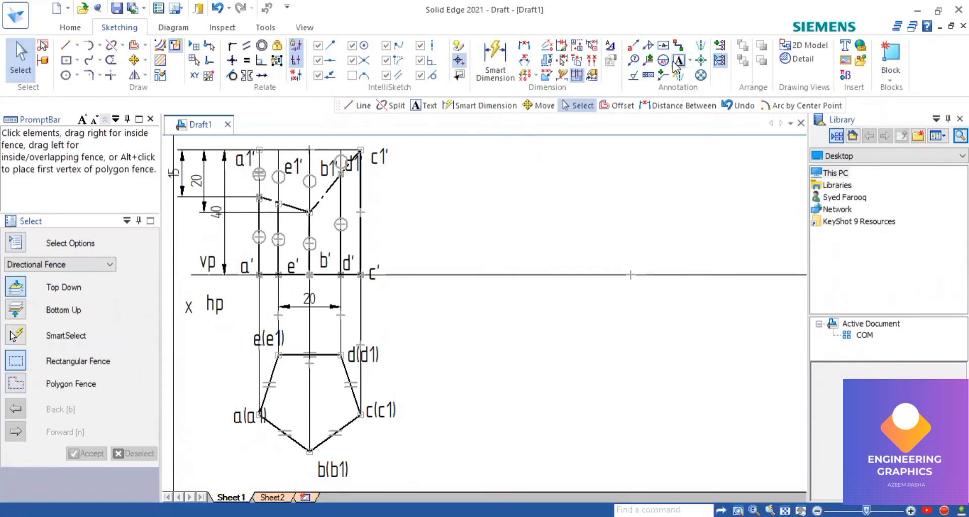
mouse_move(238, 189)
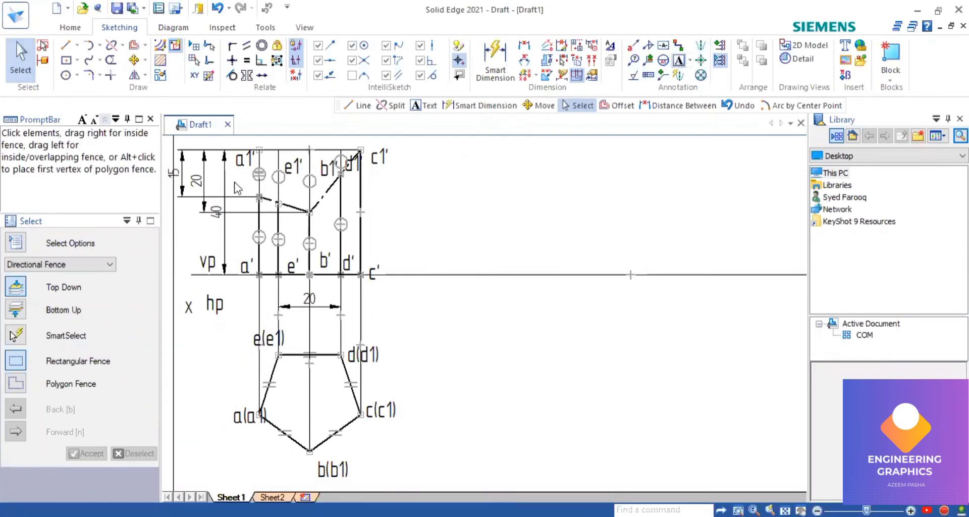
mouse_move(241, 185)
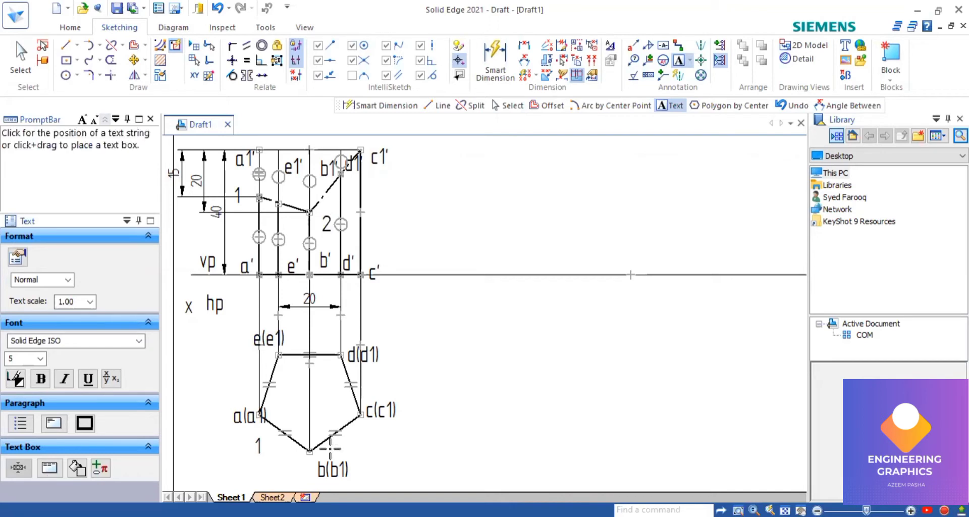
- Place a point-number label at a cut point in the front view
click(336, 457)
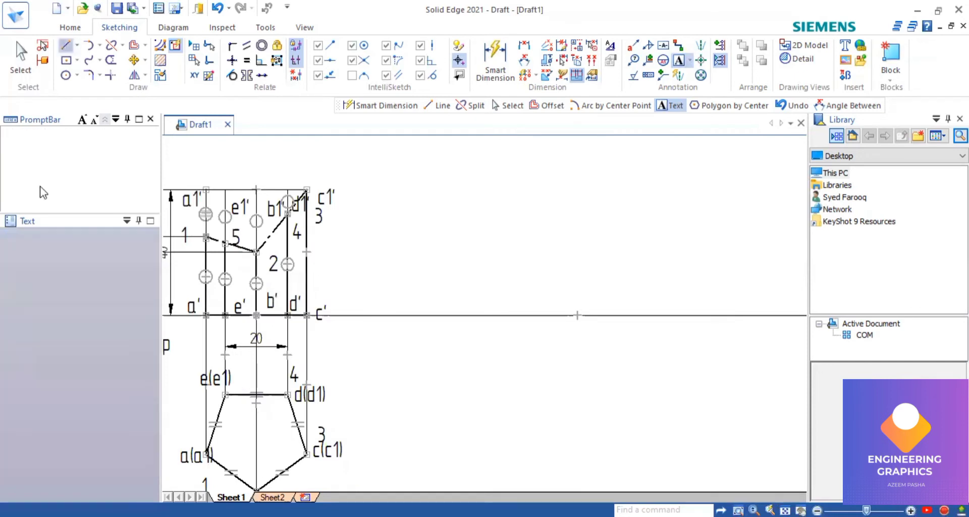
- Start a line extending the prism's top edge rightward for the development
click(64, 45)
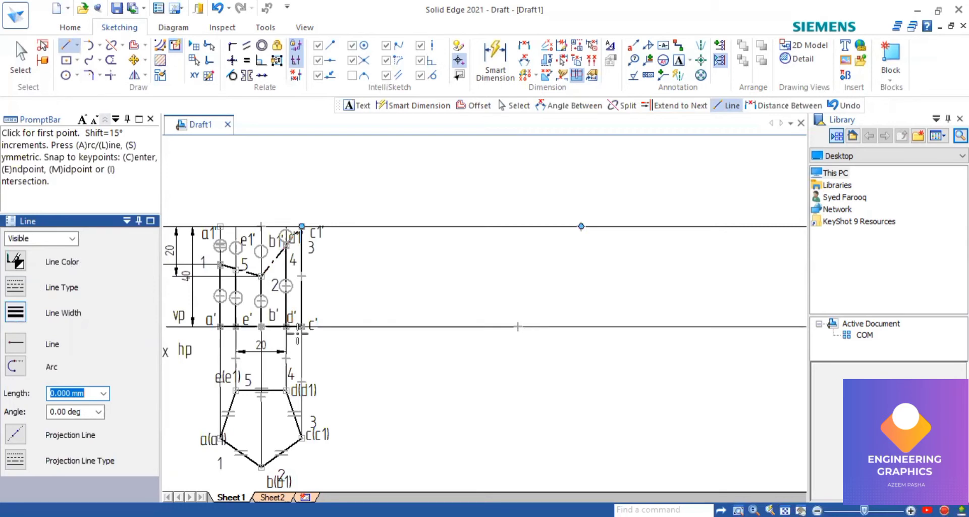
mouse_move(404, 226)
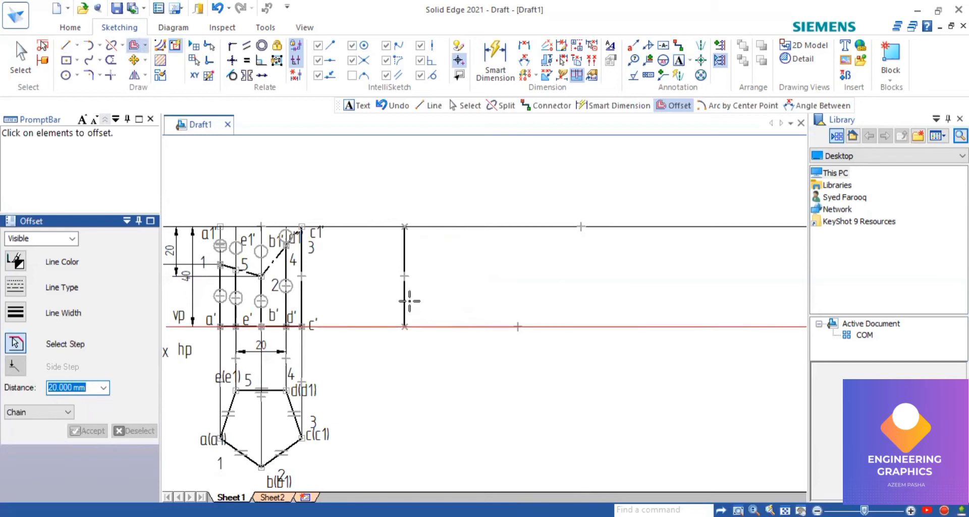
- Offset the first vertical edge 20 mm to the right to add parallel edges
click(404, 275)
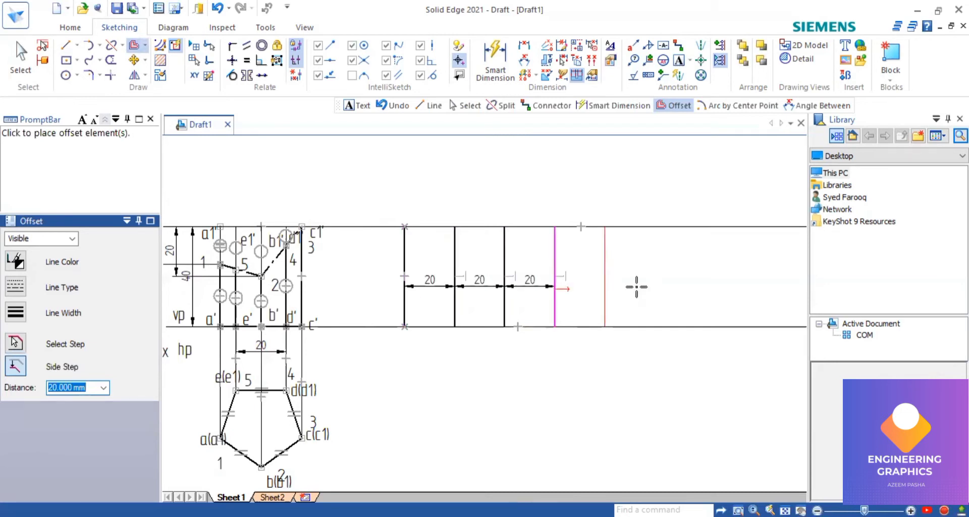
click(562, 288)
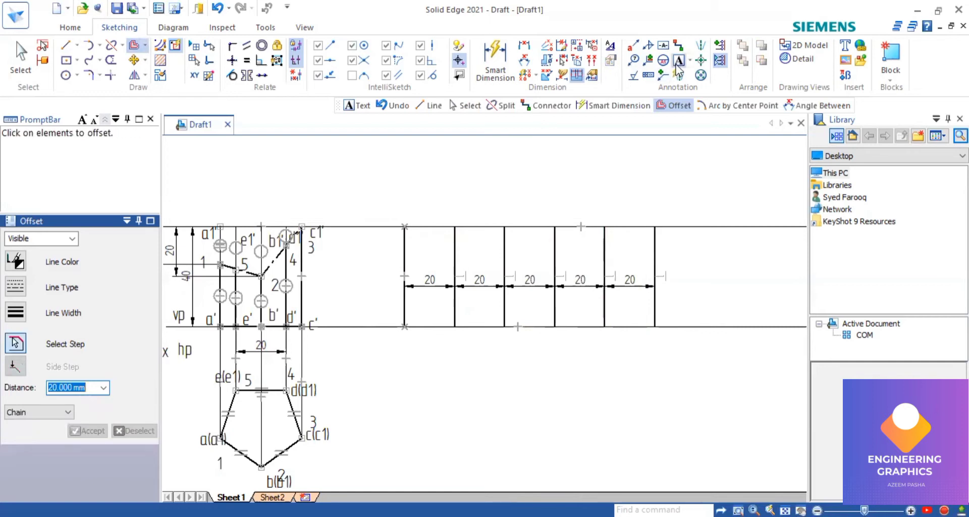
mouse_move(412, 340)
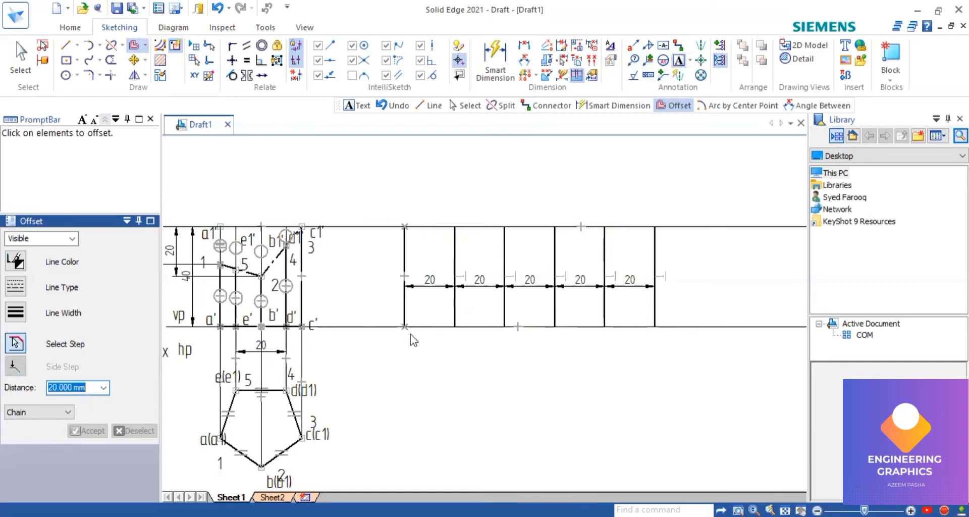
mouse_move(407, 336)
text(A)
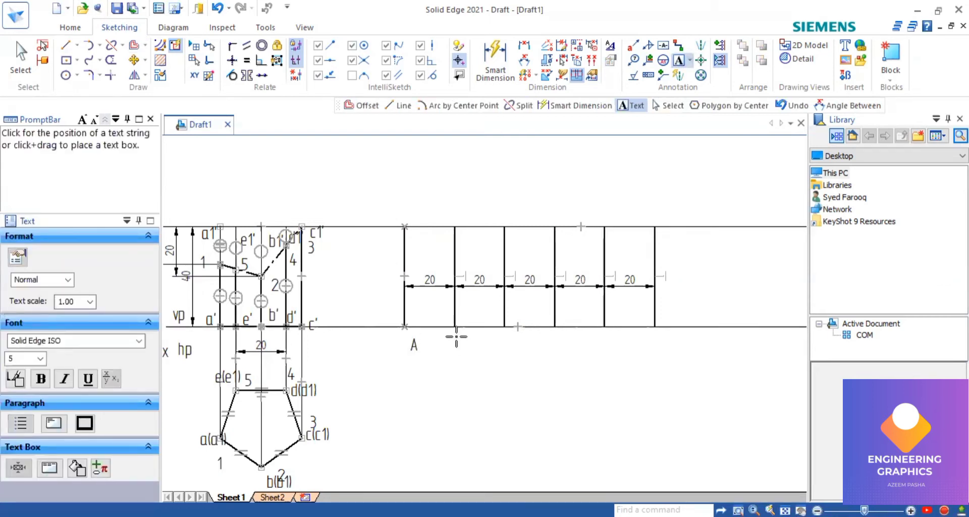
- Letter the remaining development edges B through E and the closing A below the baseline
text(B)
text(C)
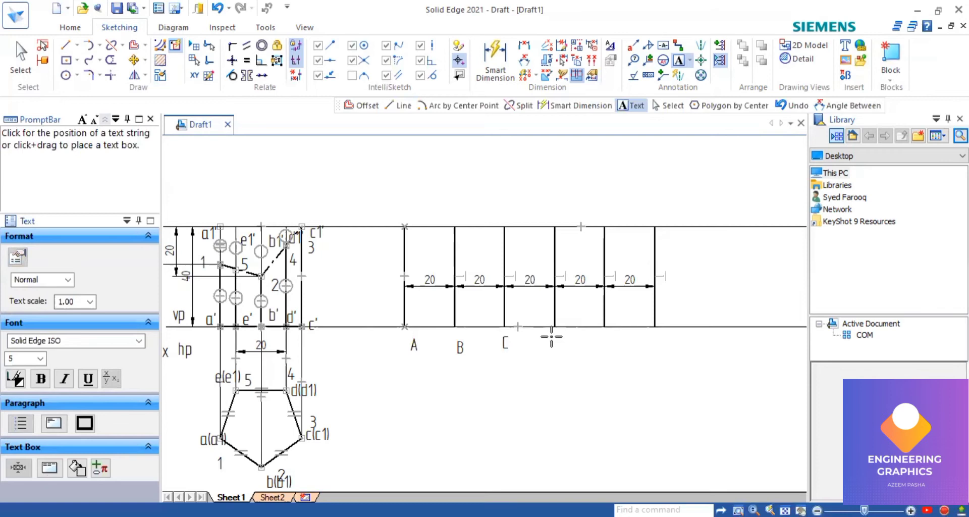
click(554, 338)
text(D)
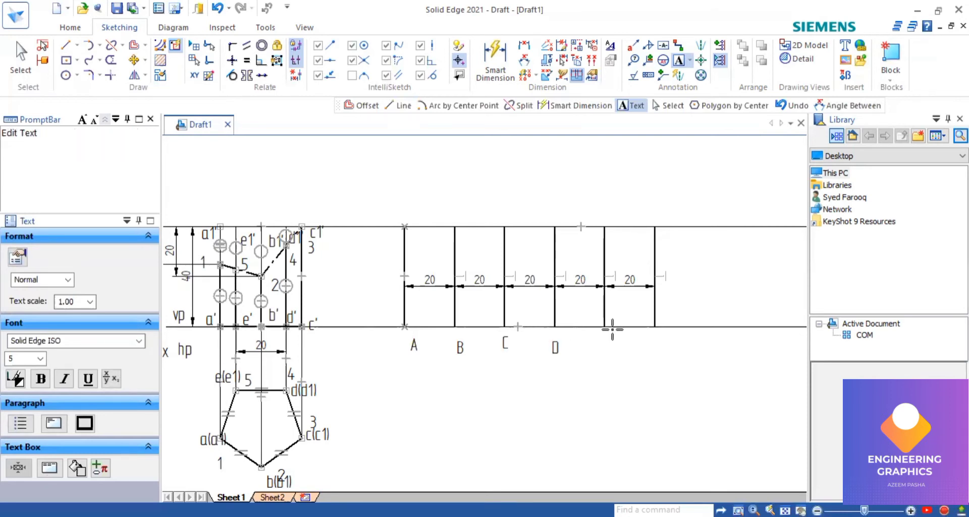
text(E)
text(A)
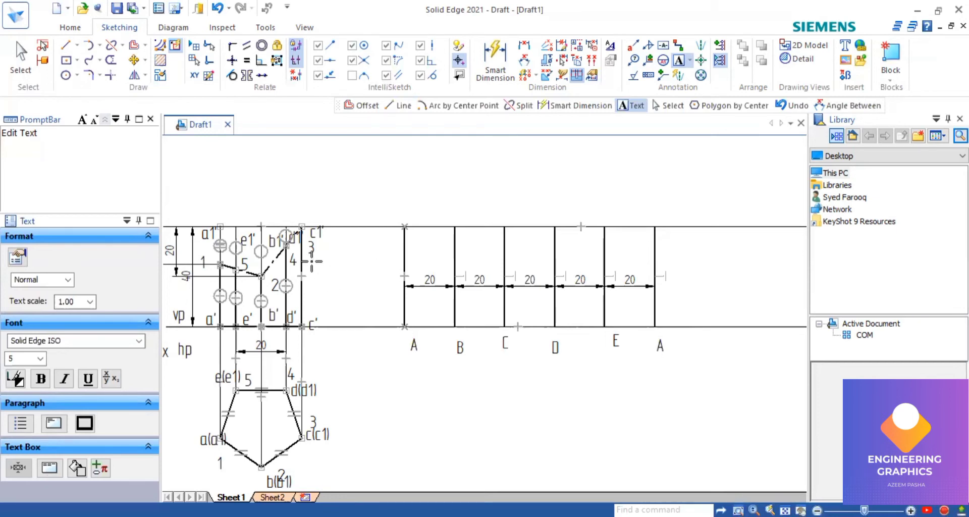
click(660, 344)
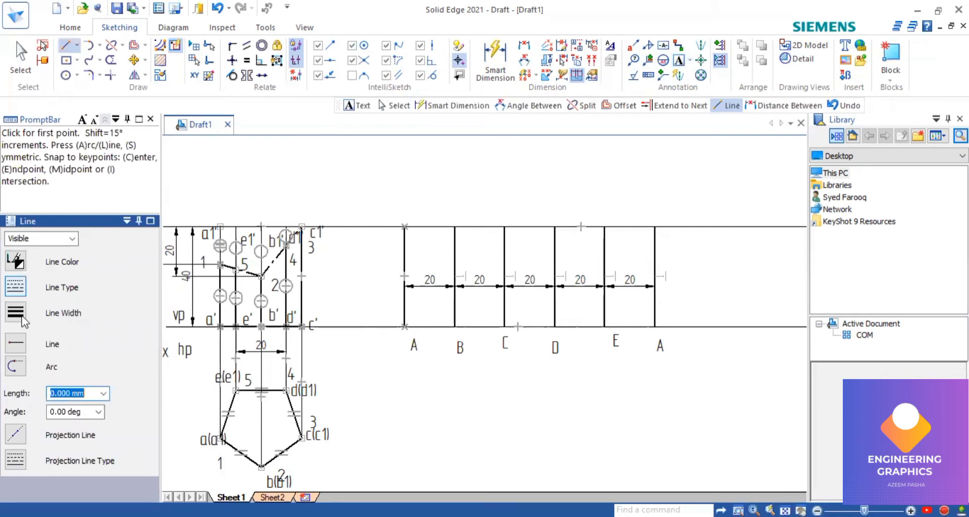
mouse_move(49, 333)
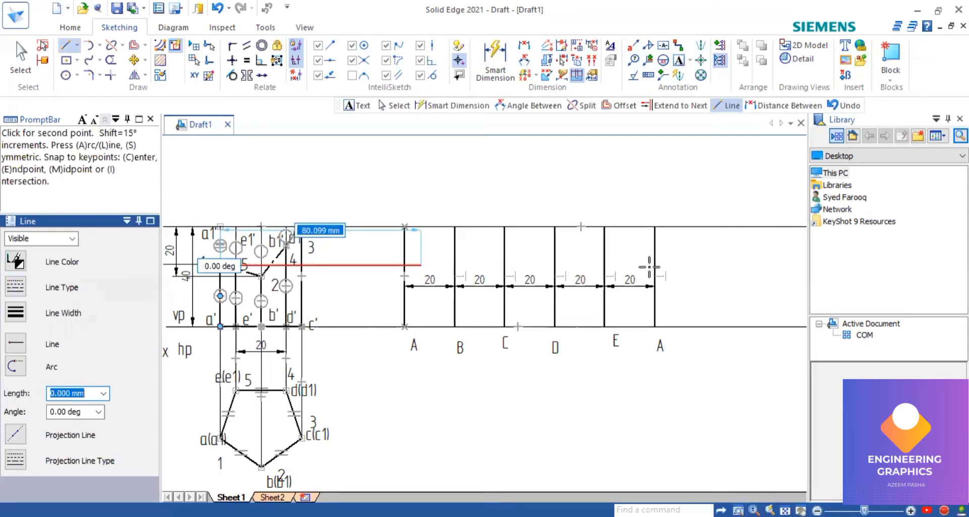
- Draw horizontal projectors from the front-view cut points across to edges A–D
click(655, 265)
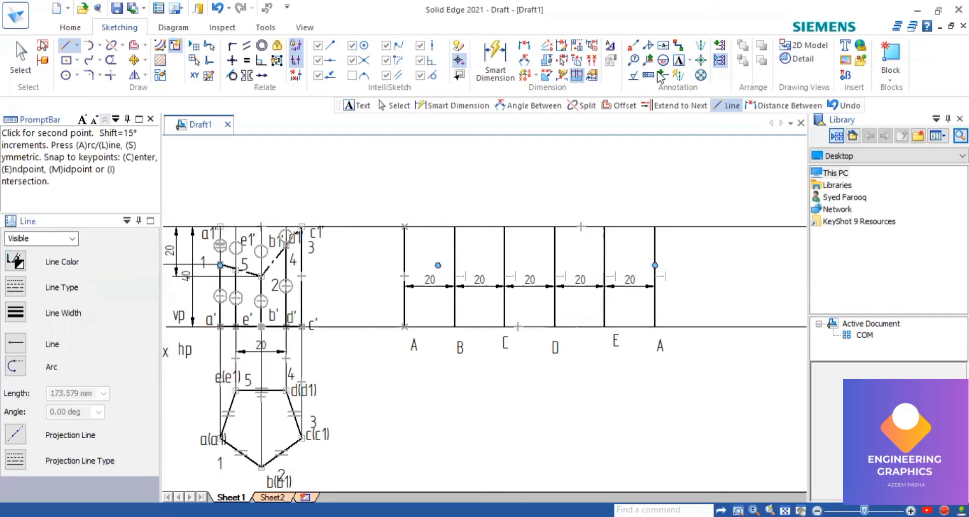
mouse_move(664, 61)
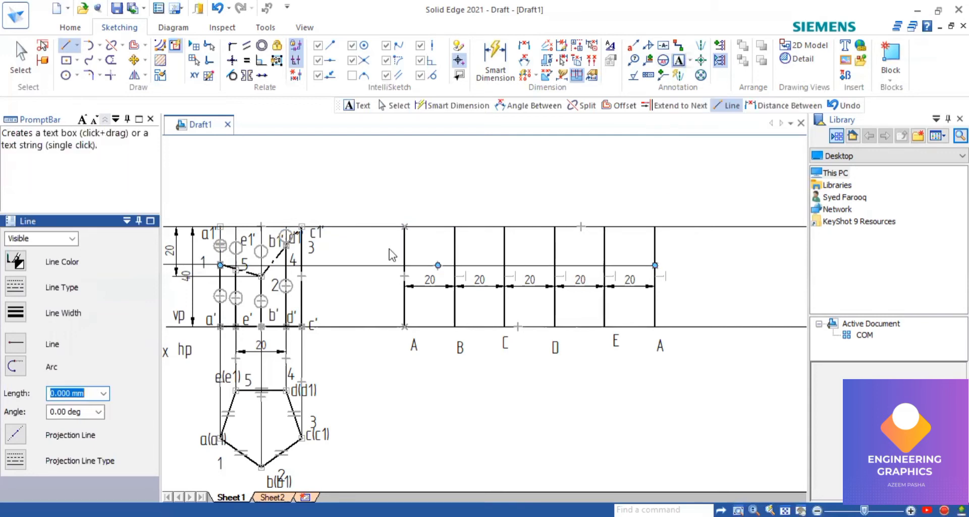
mouse_move(388, 250)
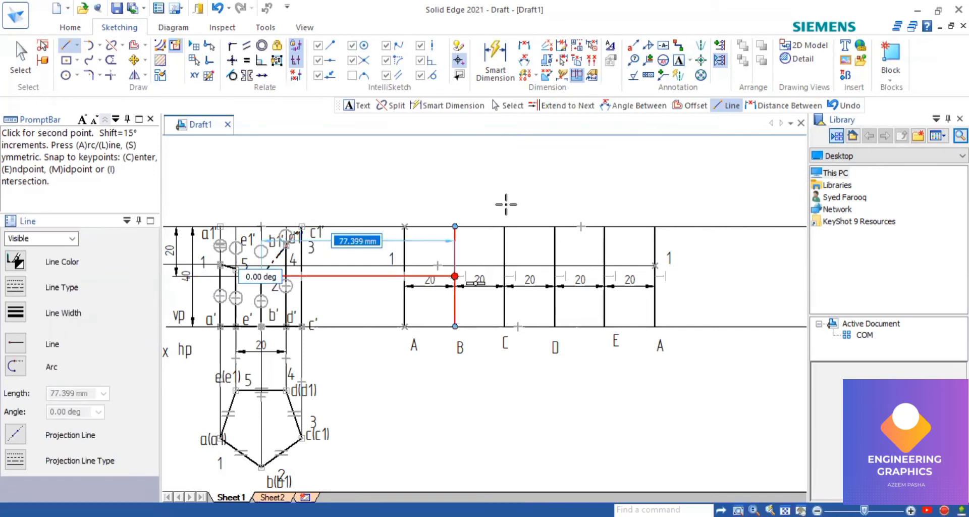
click(455, 277)
text(2)
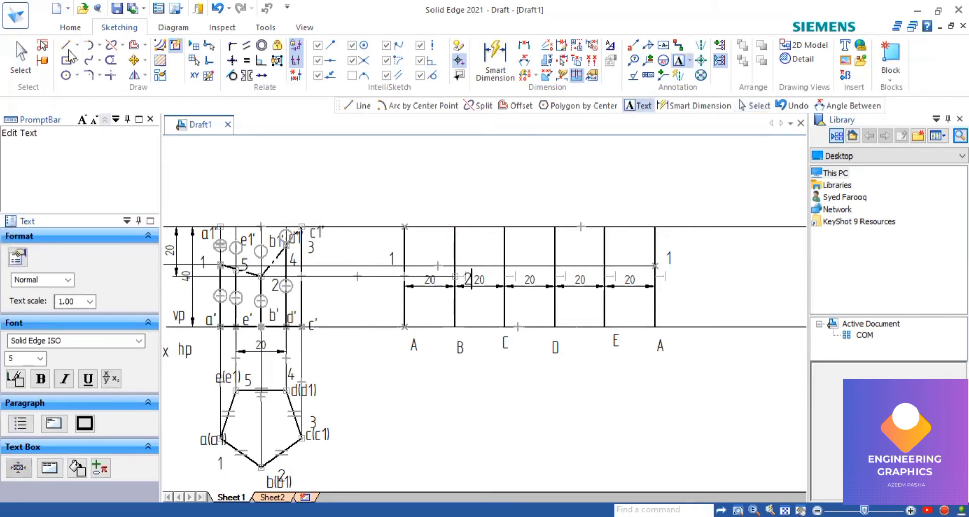
click(68, 45)
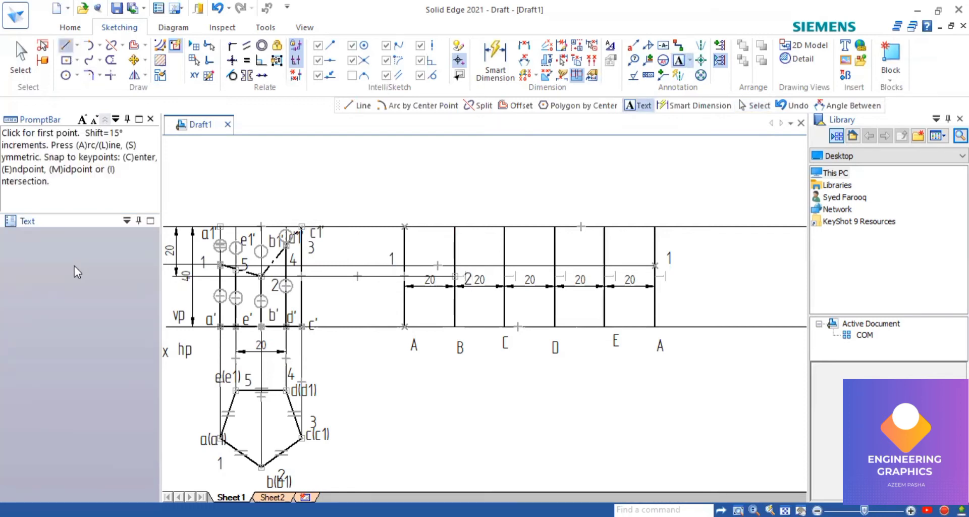
click(64, 45)
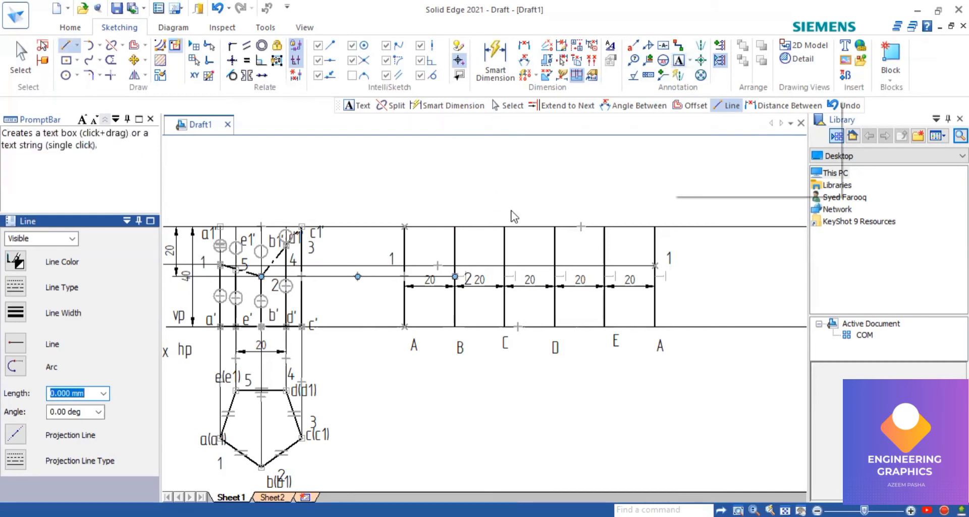
mouse_move(513, 207)
text(3)
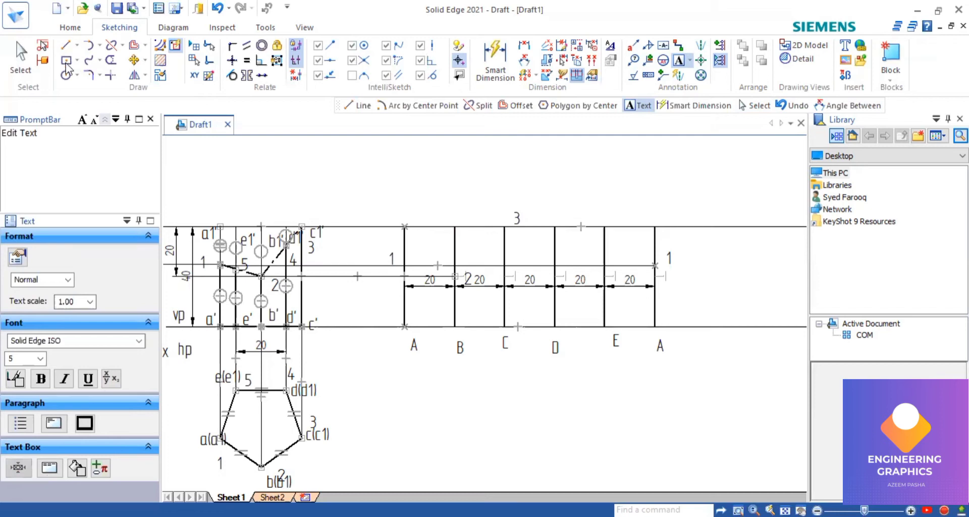
click(65, 44)
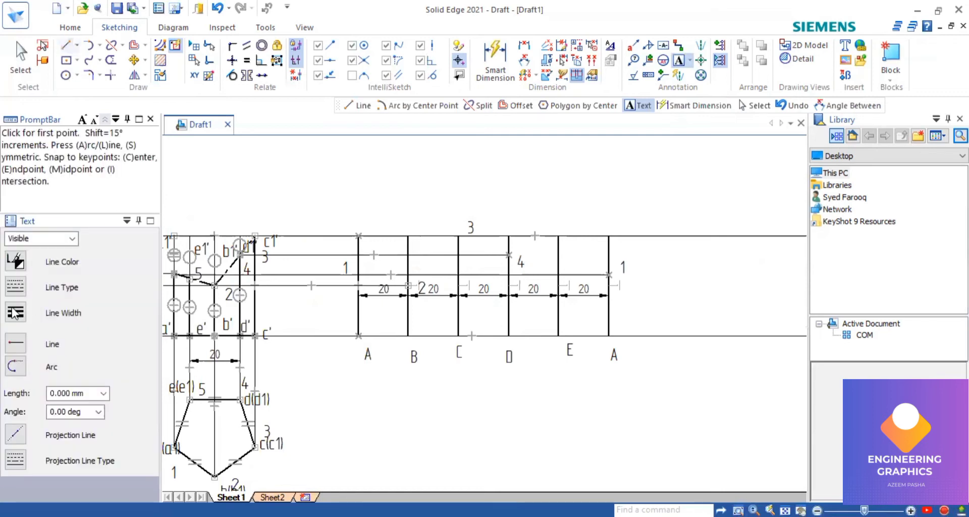
- Label point 5 on edge E and draw a line joining point 1 to point 2
click(68, 45)
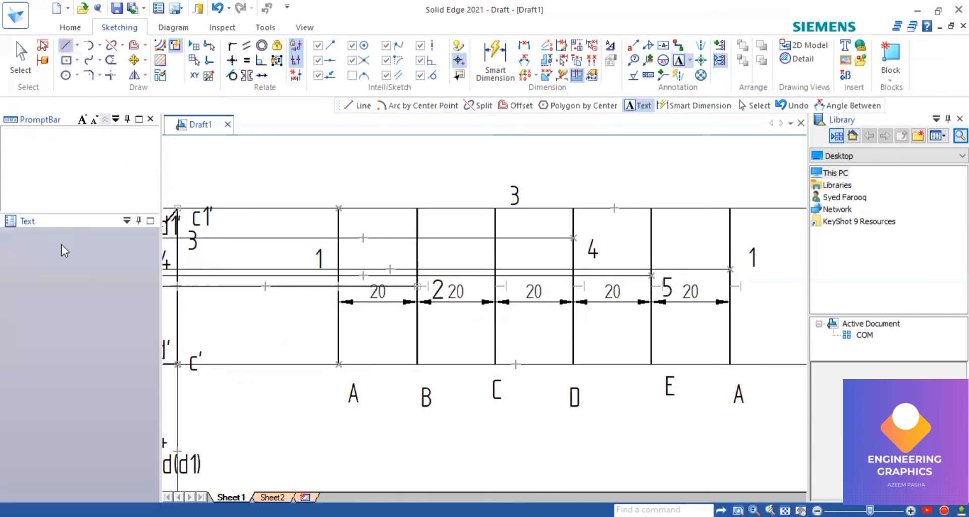
click(65, 44)
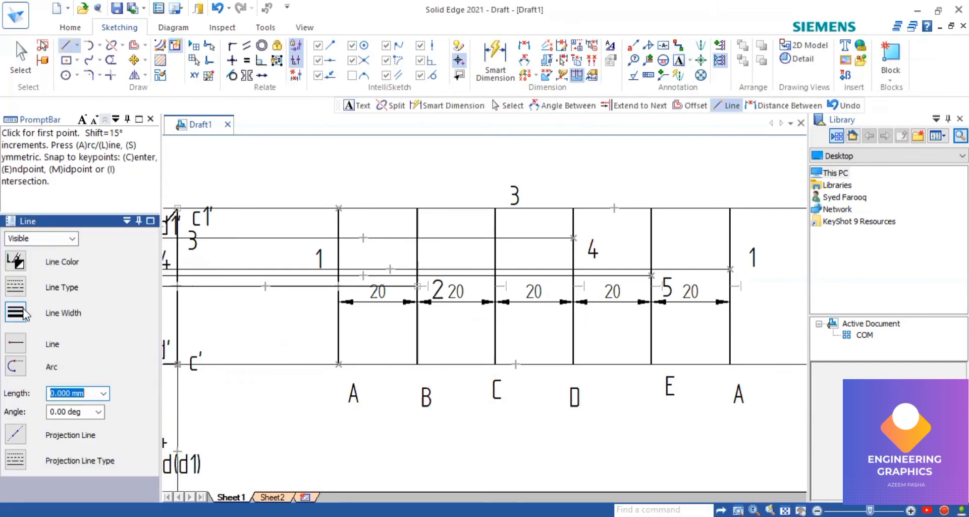
click(16, 312)
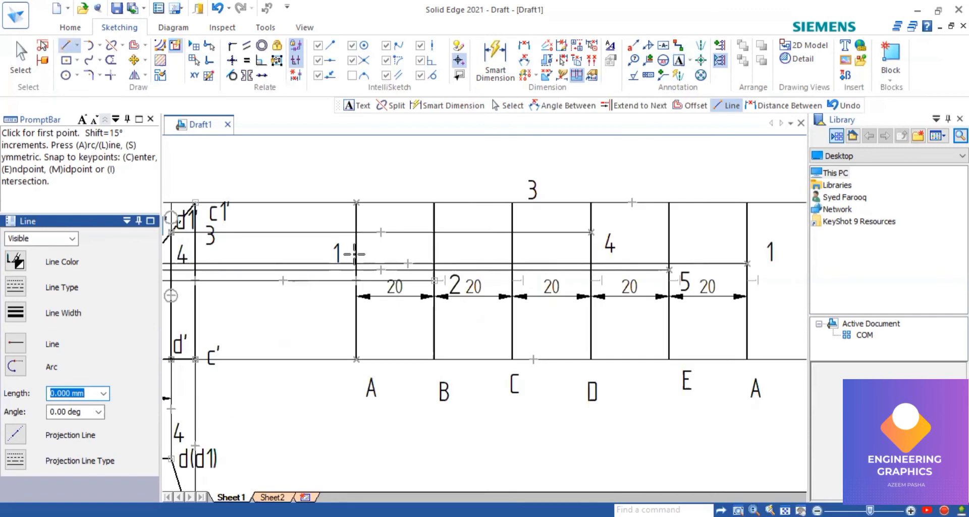
click(356, 281)
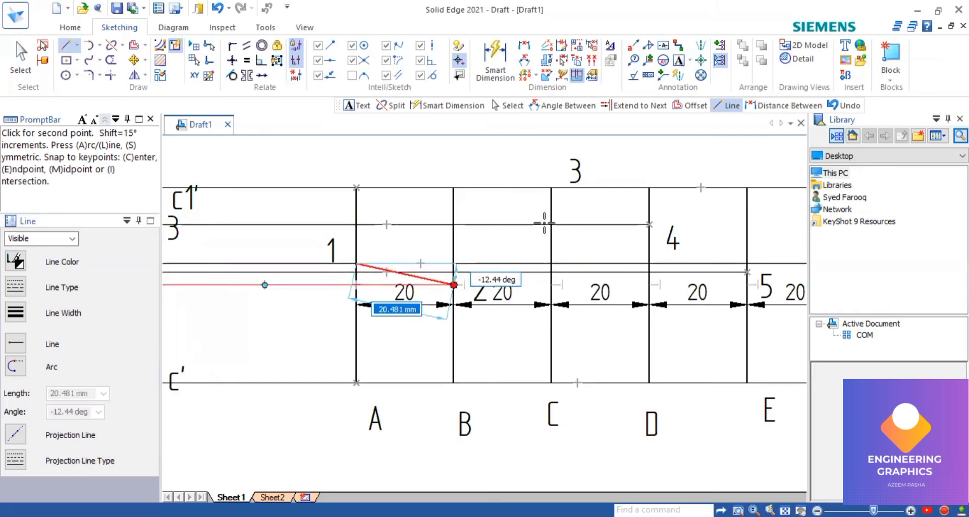
click(550, 187)
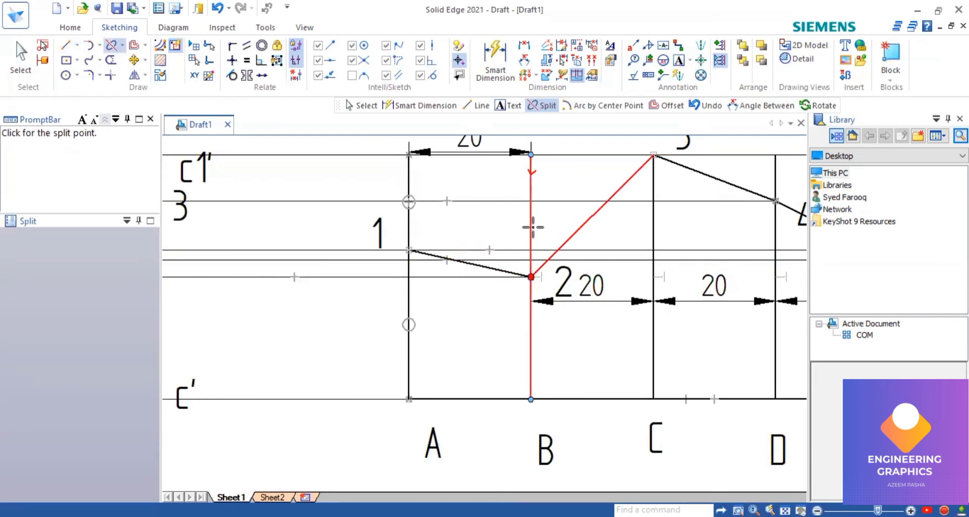
- Split edge B at point 2 and the closing edge A at point 1
click(529, 227)
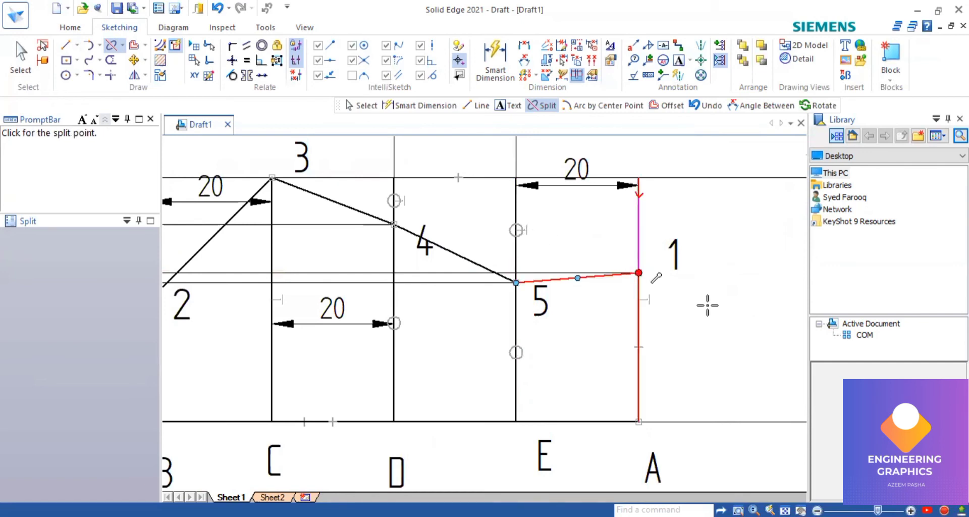
click(639, 272)
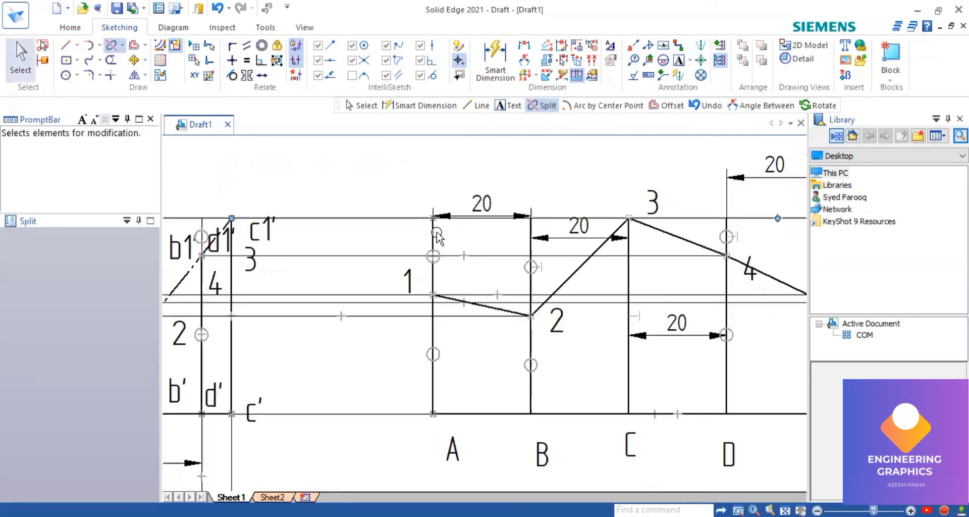
click(19, 59)
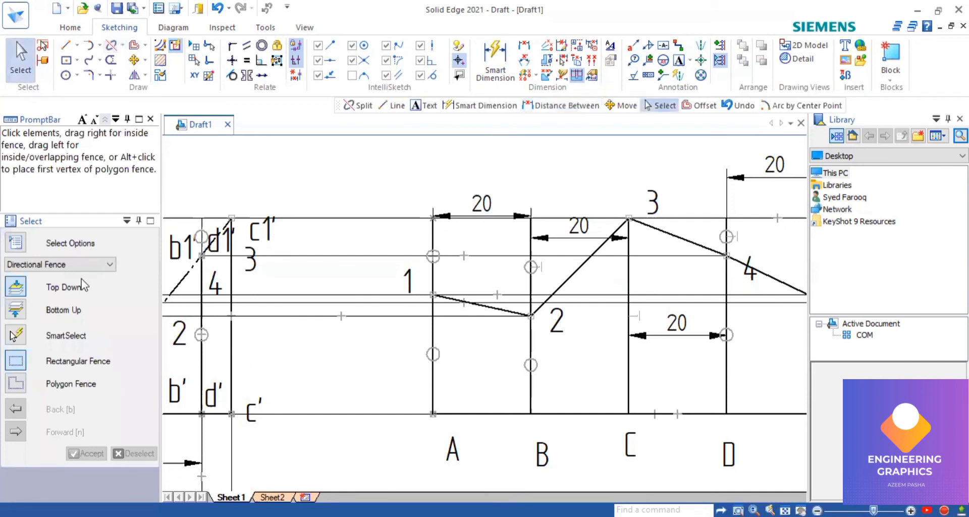
- Select the upper pieces of edges A and B above points 1 and 2
click(432, 257)
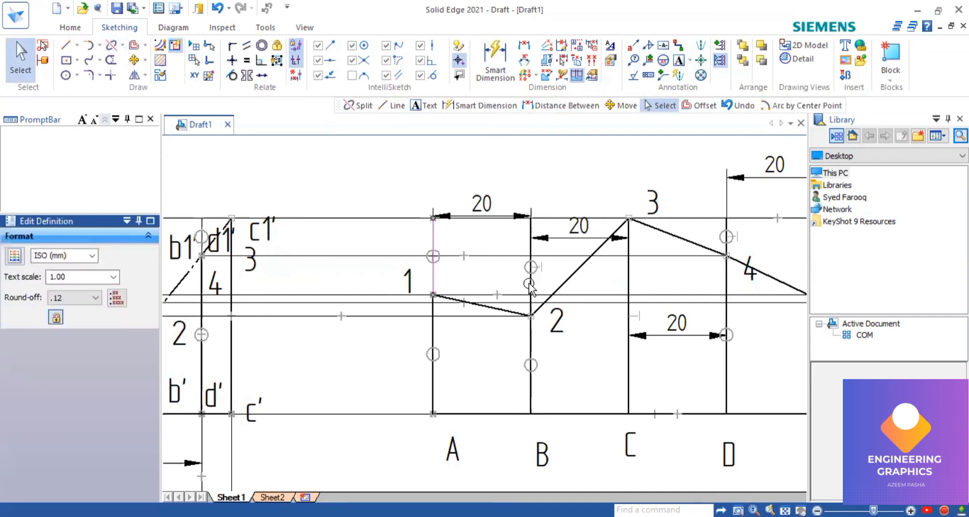
click(578, 226)
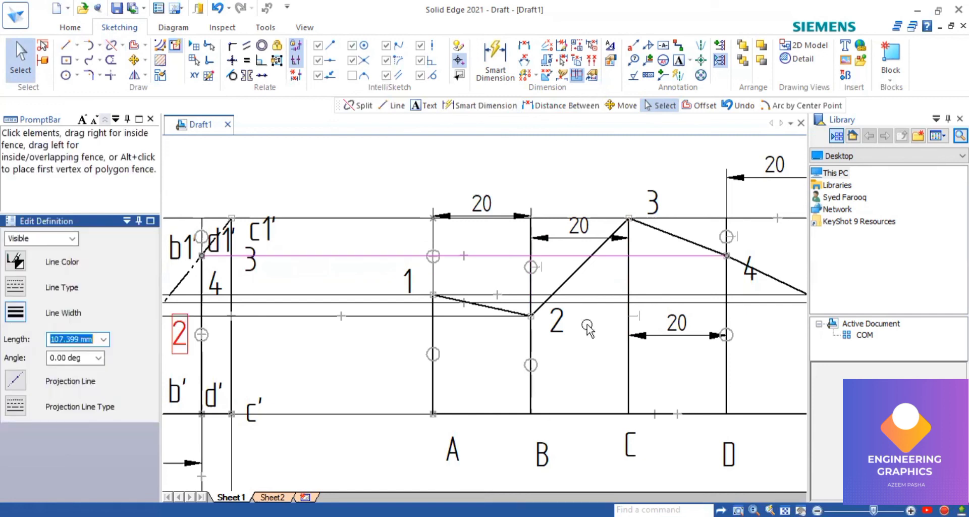
mouse_move(661, 285)
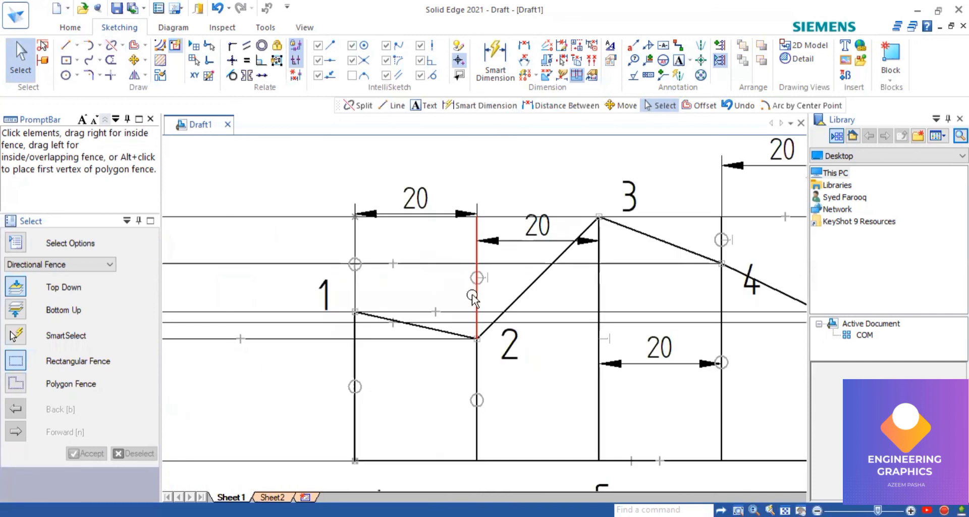
click(475, 278)
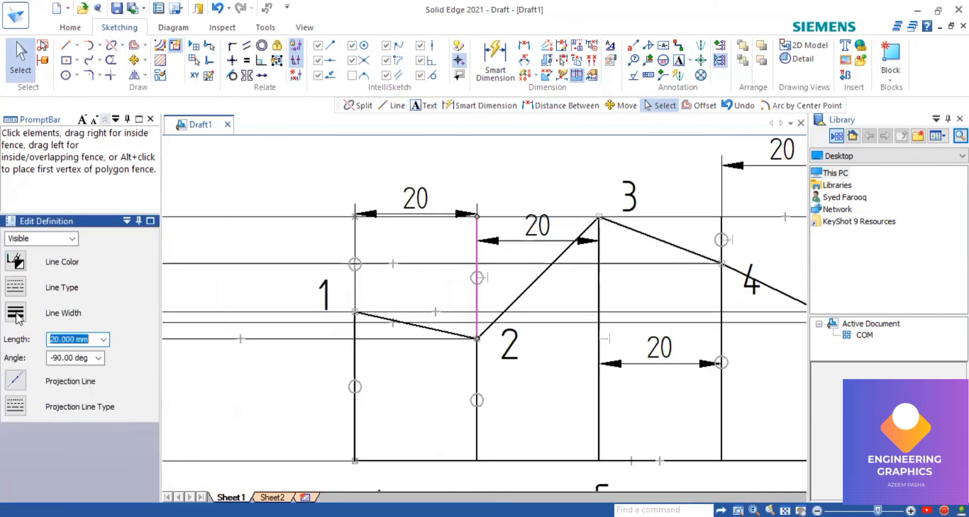